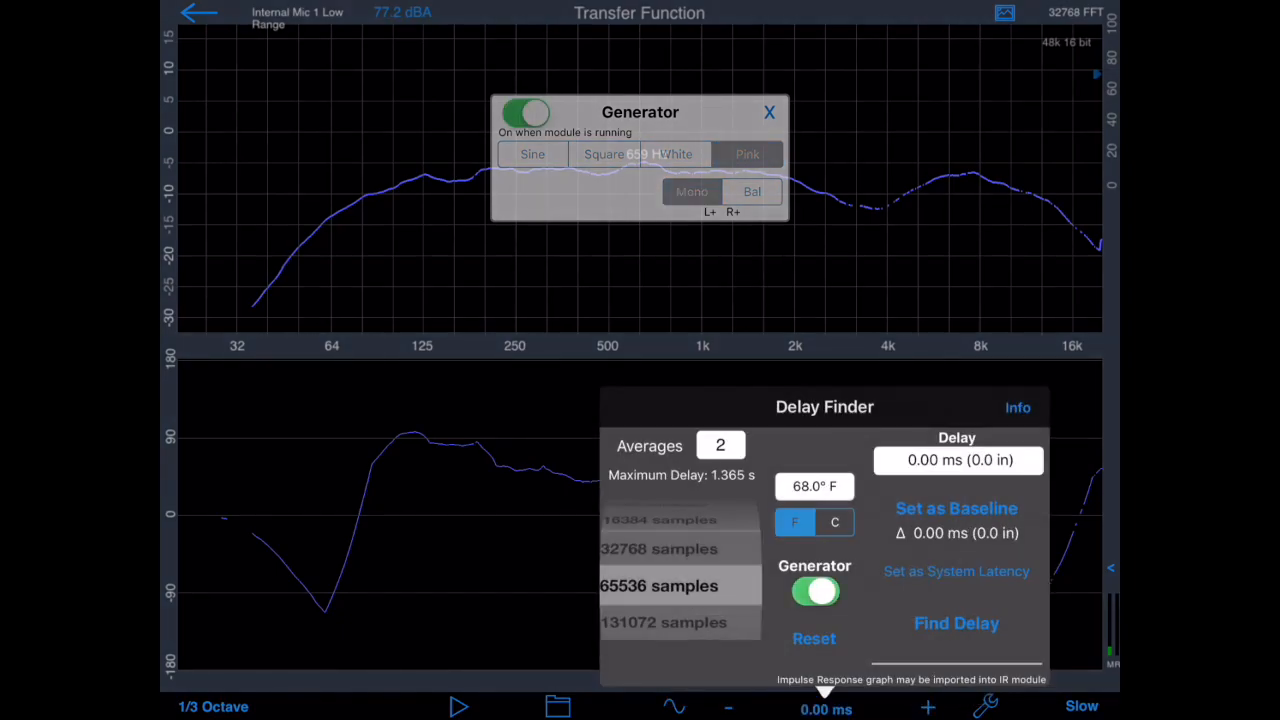
- Run Find Delay to measure the 3.35 ms reference-to-microphone delay
{"action": "left_click", "coordinate": [956, 623]}
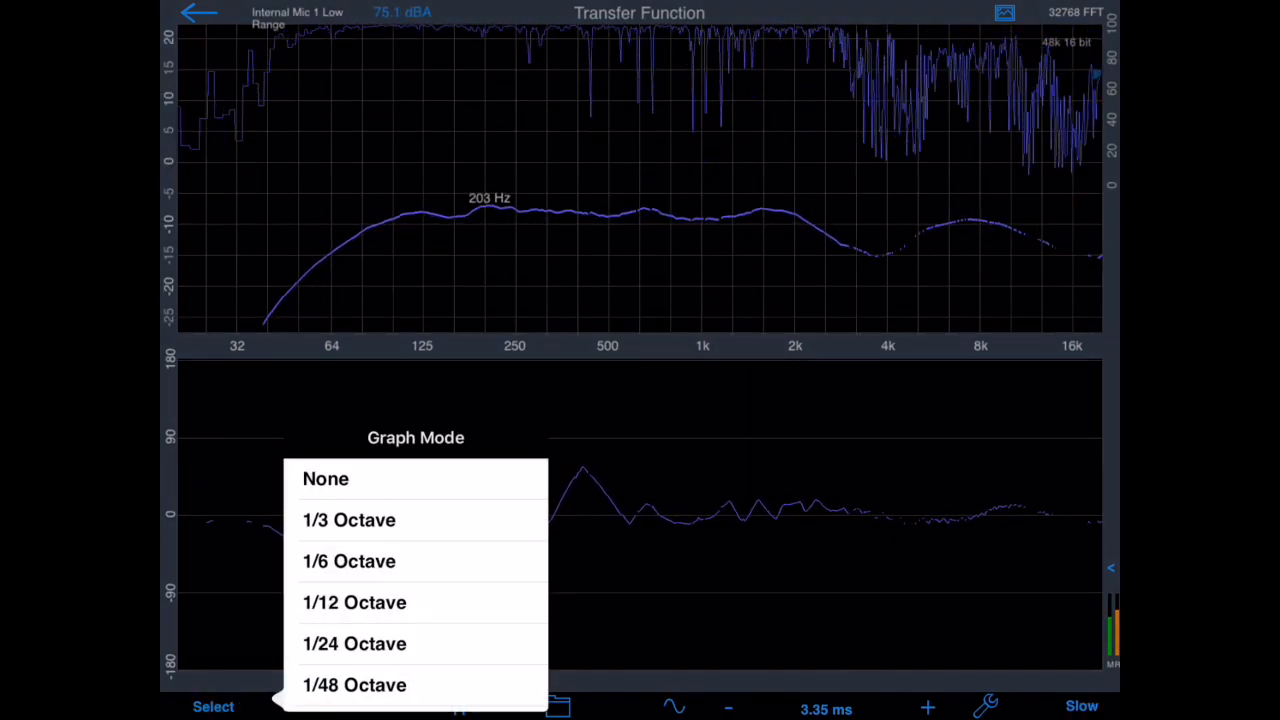
- Try a finer resolution, return to 1/3-octave smoothing, and set graph decay to Fast
{"action": "left_click", "coordinate": [325, 478]}
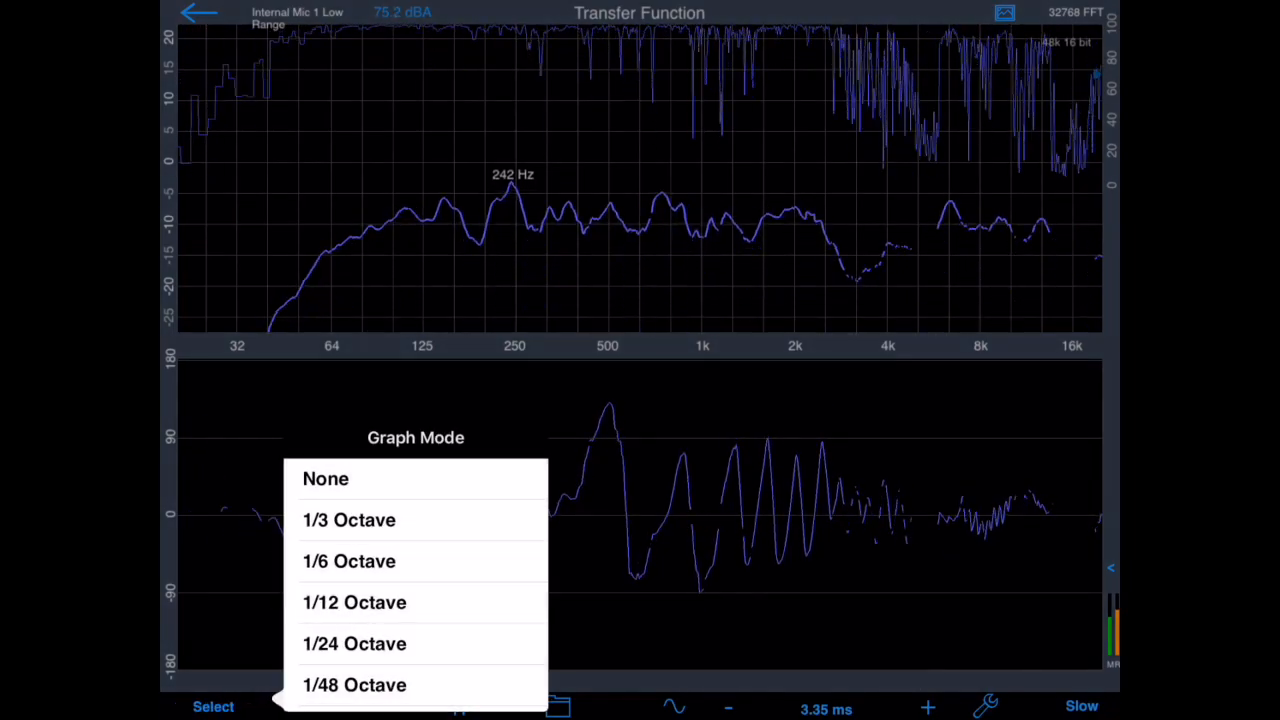
{"action": "left_click", "coordinate": [349, 519]}
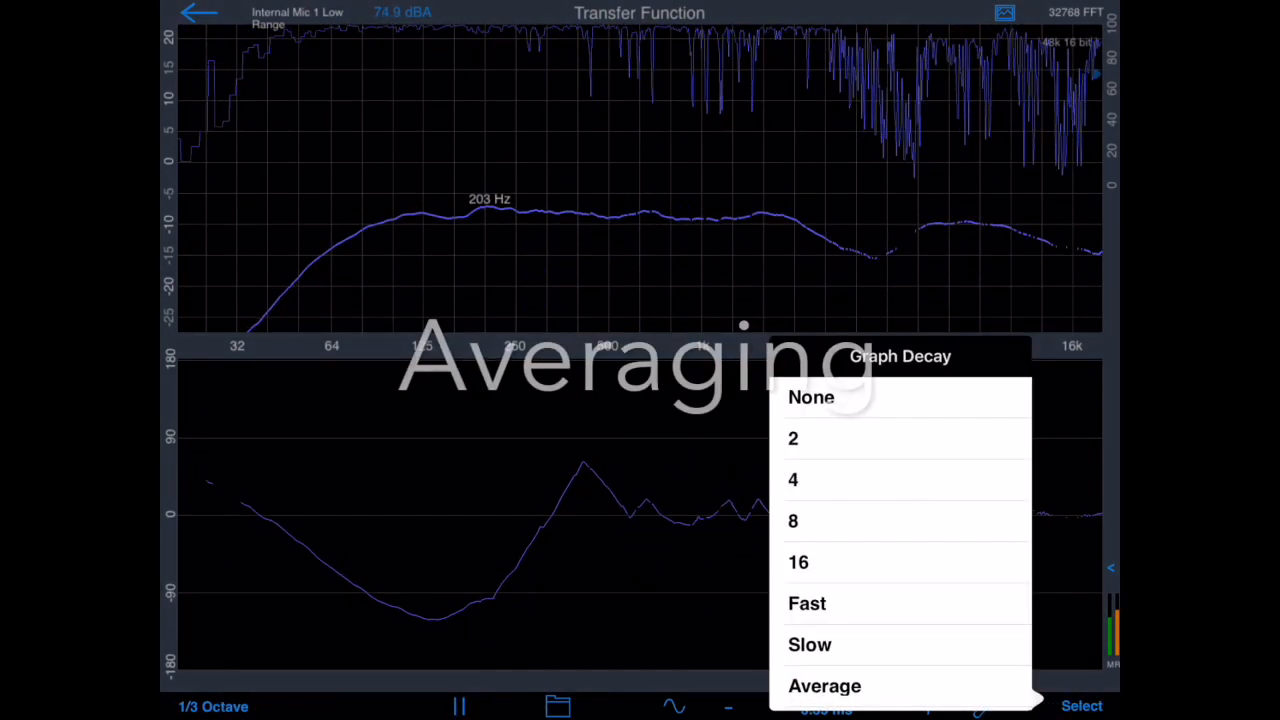
{"action": "left_click", "coordinate": [807, 603]}
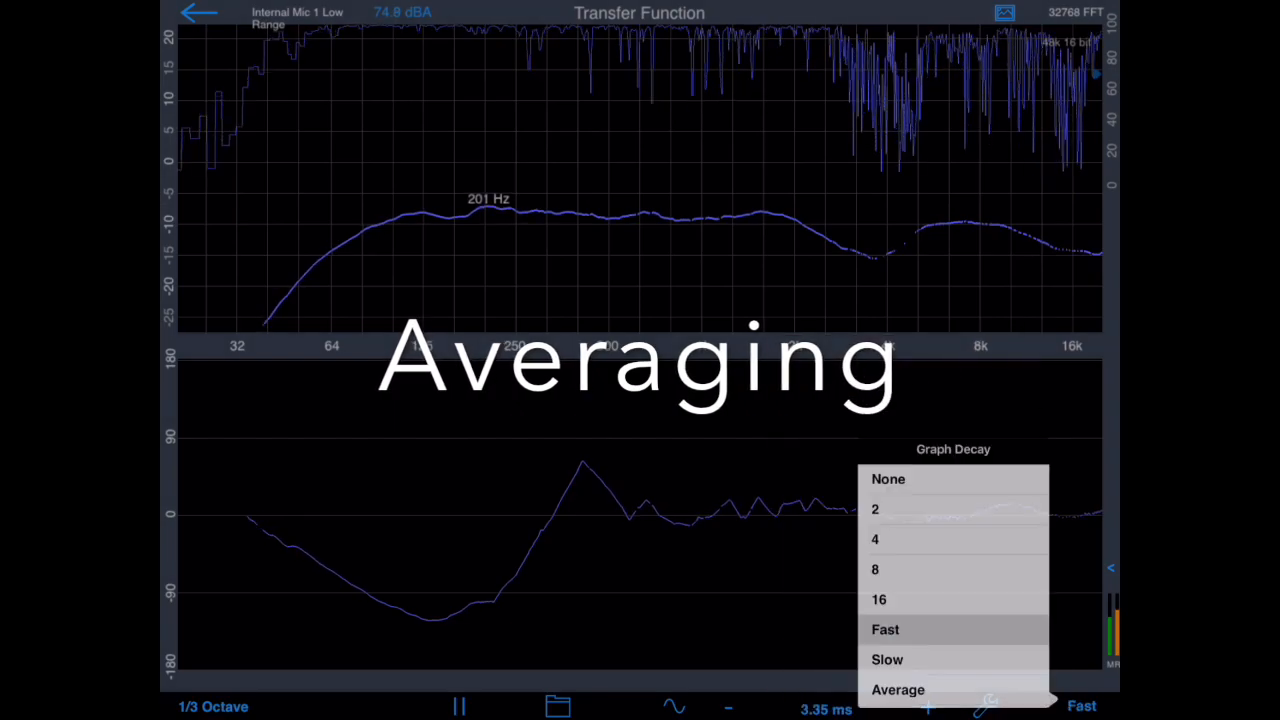
{"action": "left_click", "coordinate": [885, 629]}
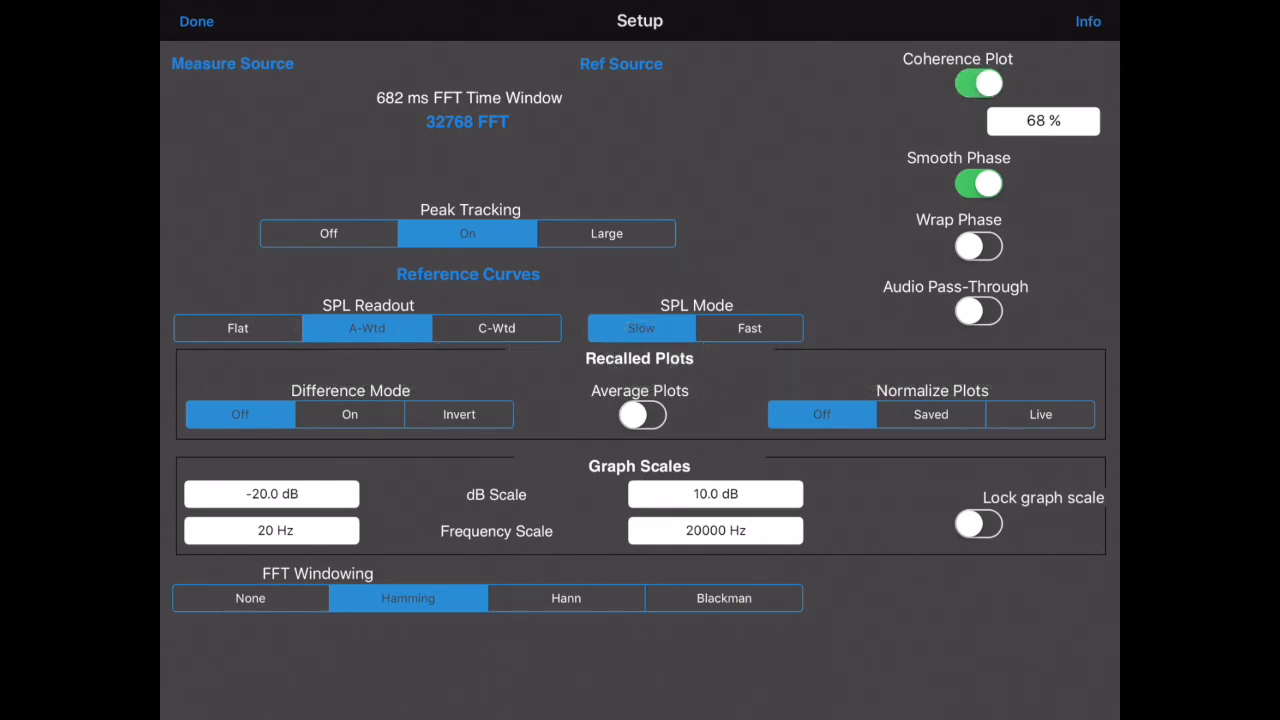
- Set coherence masking to 90%, turn pass-through off, and try then disable Difference and Normalize
{"action": "left_click", "coordinate": [1043, 120]}
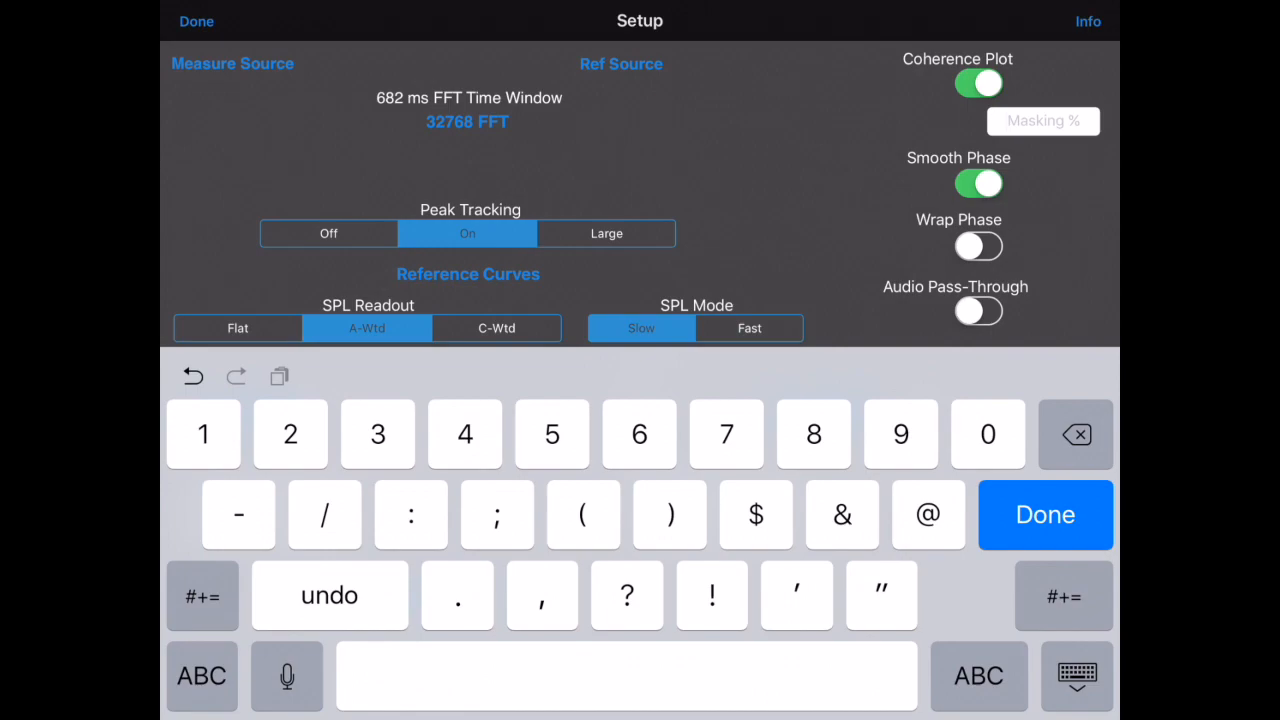
{"action": "left_click", "coordinate": [1045, 514]}
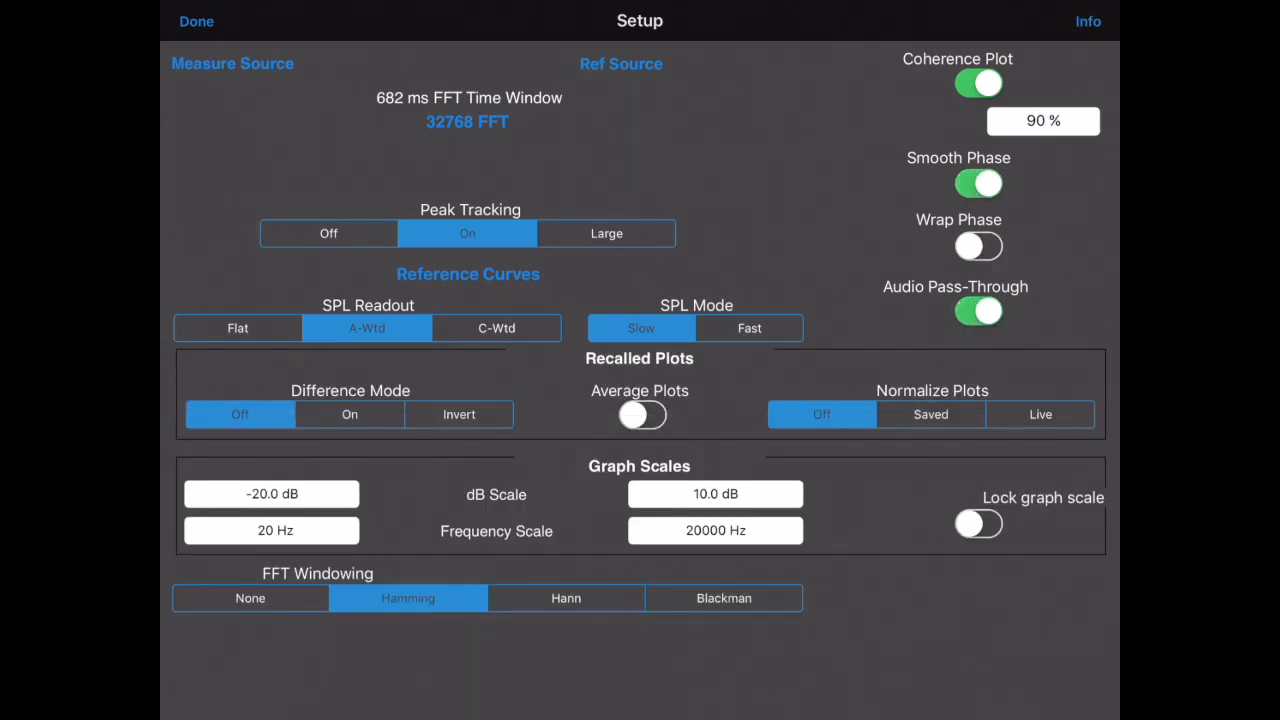
{"action": "left_click", "coordinate": [978, 311]}
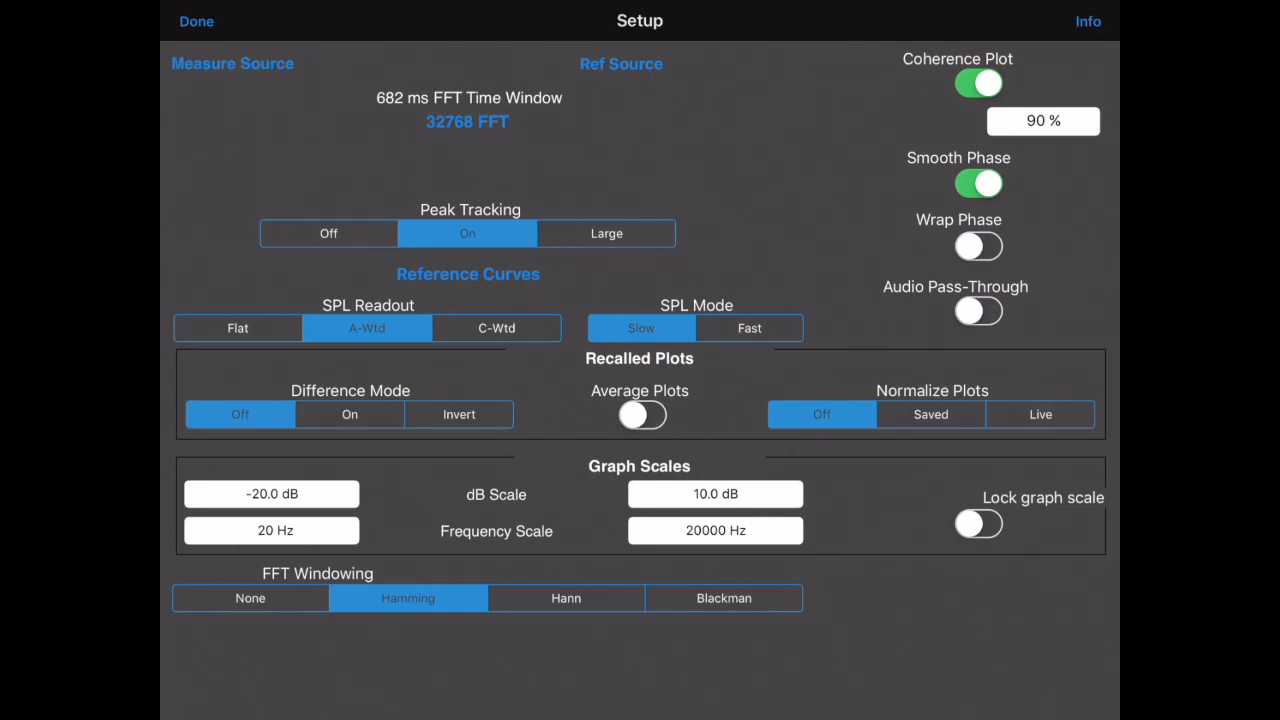
{"action": "left_click", "coordinate": [349, 414]}
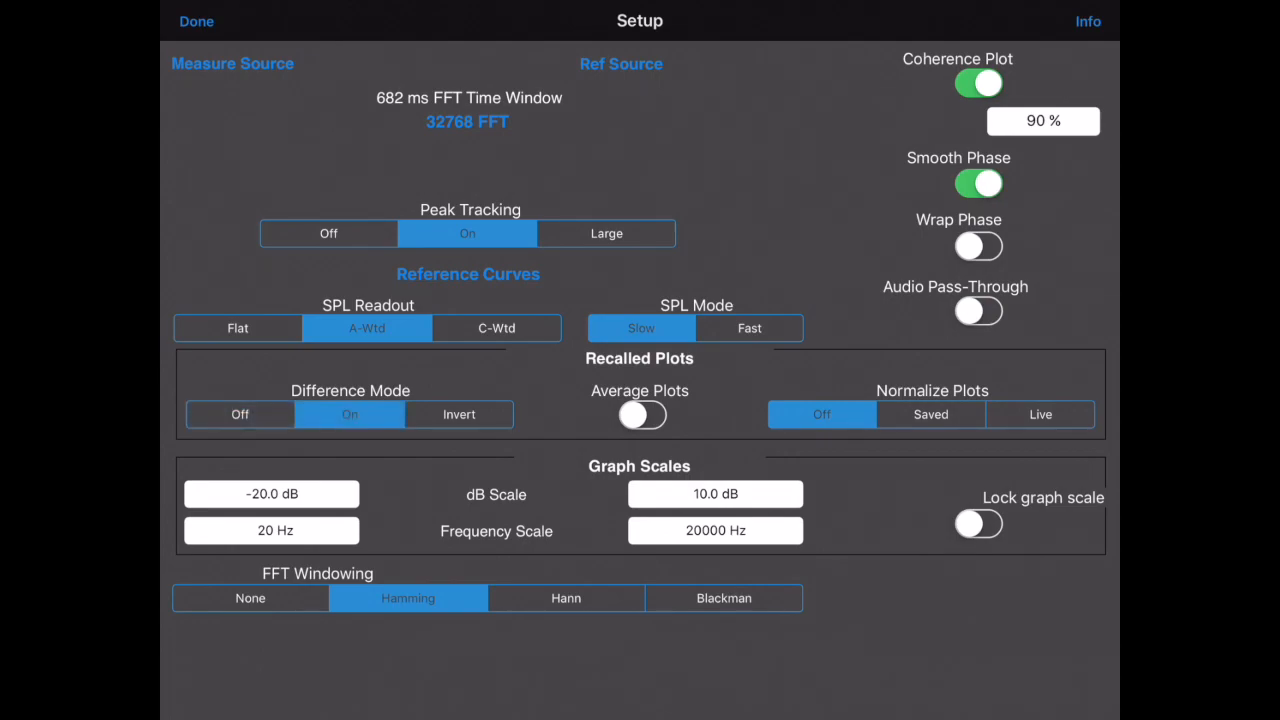
{"action": "left_click", "coordinate": [1040, 414]}
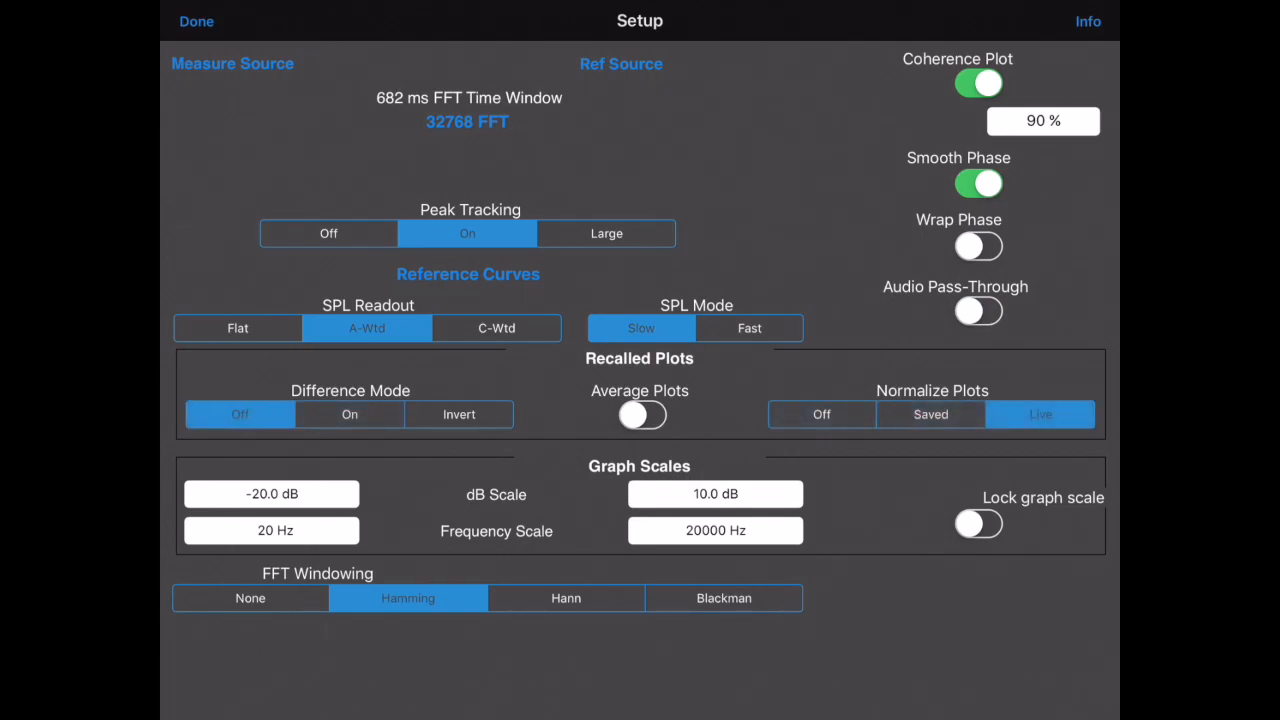
{"action": "left_click", "coordinate": [821, 414]}
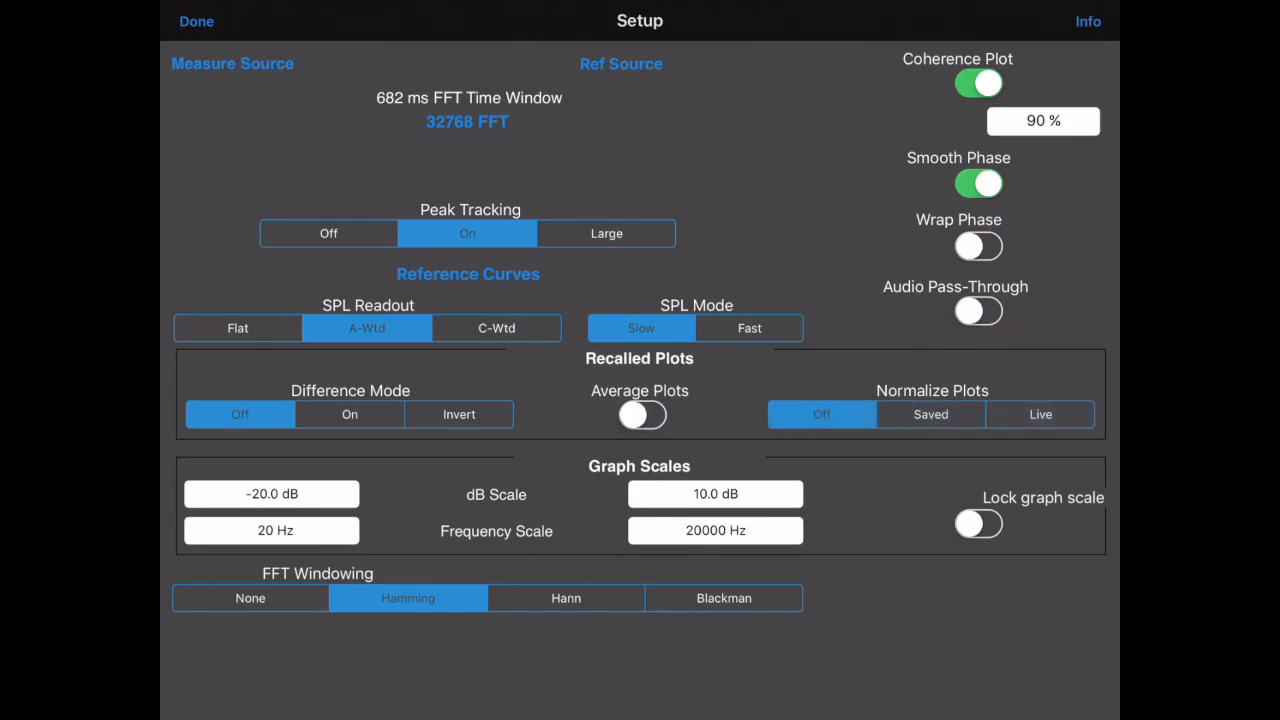
- Set the FFT size to 16384 and lock the graph scale
{"action": "left_click", "coordinate": [467, 121]}
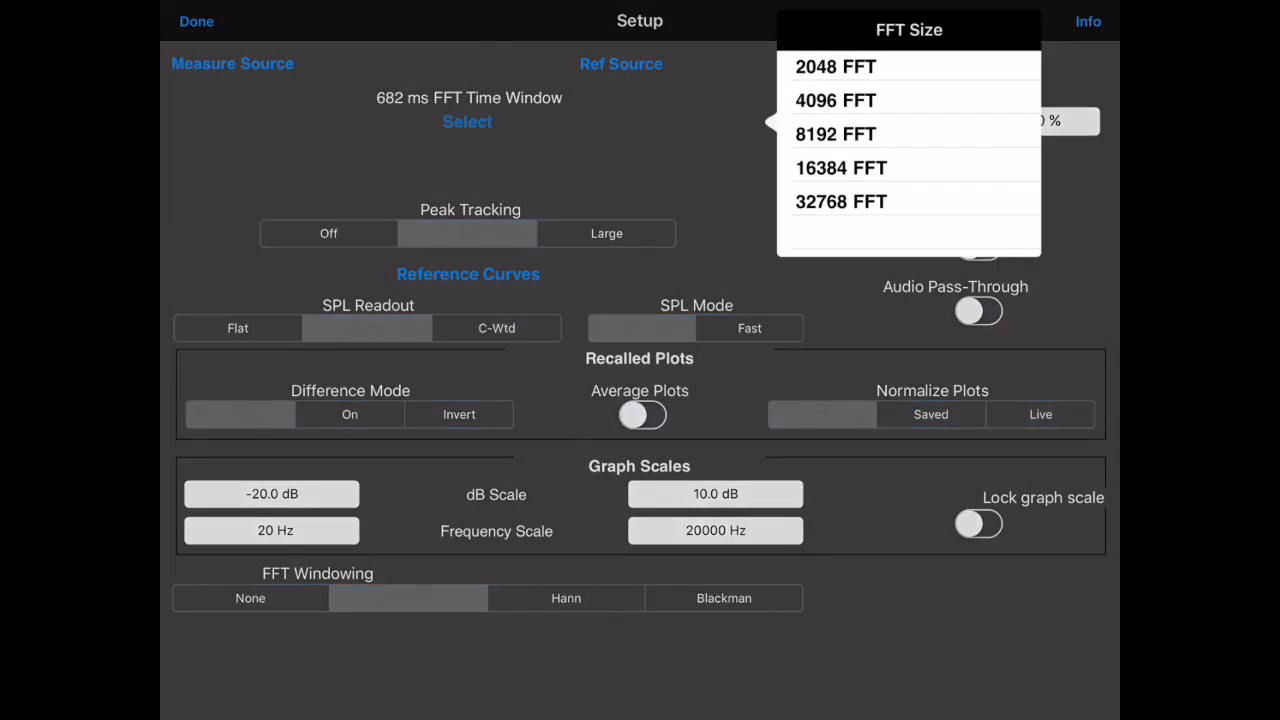
{"action": "left_click", "coordinate": [840, 167]}
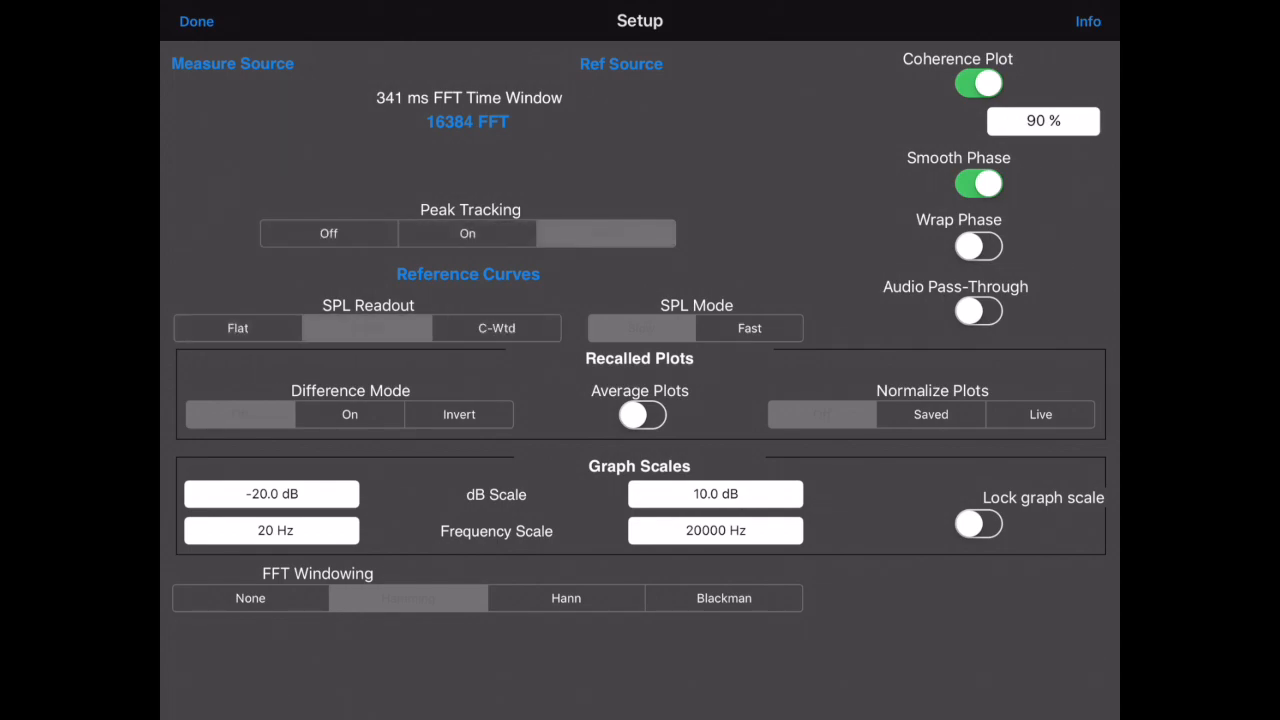
{"action": "left_click", "coordinate": [978, 523]}
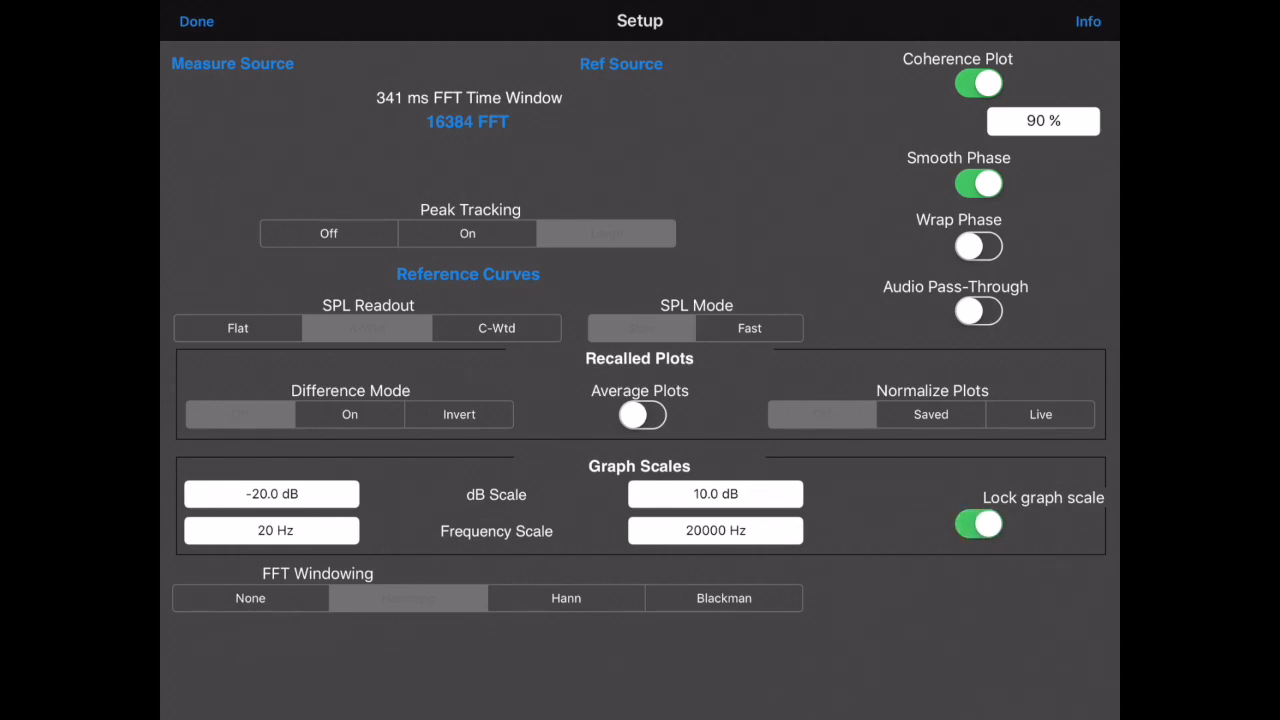
{"action": "left_click", "coordinate": [978, 523]}
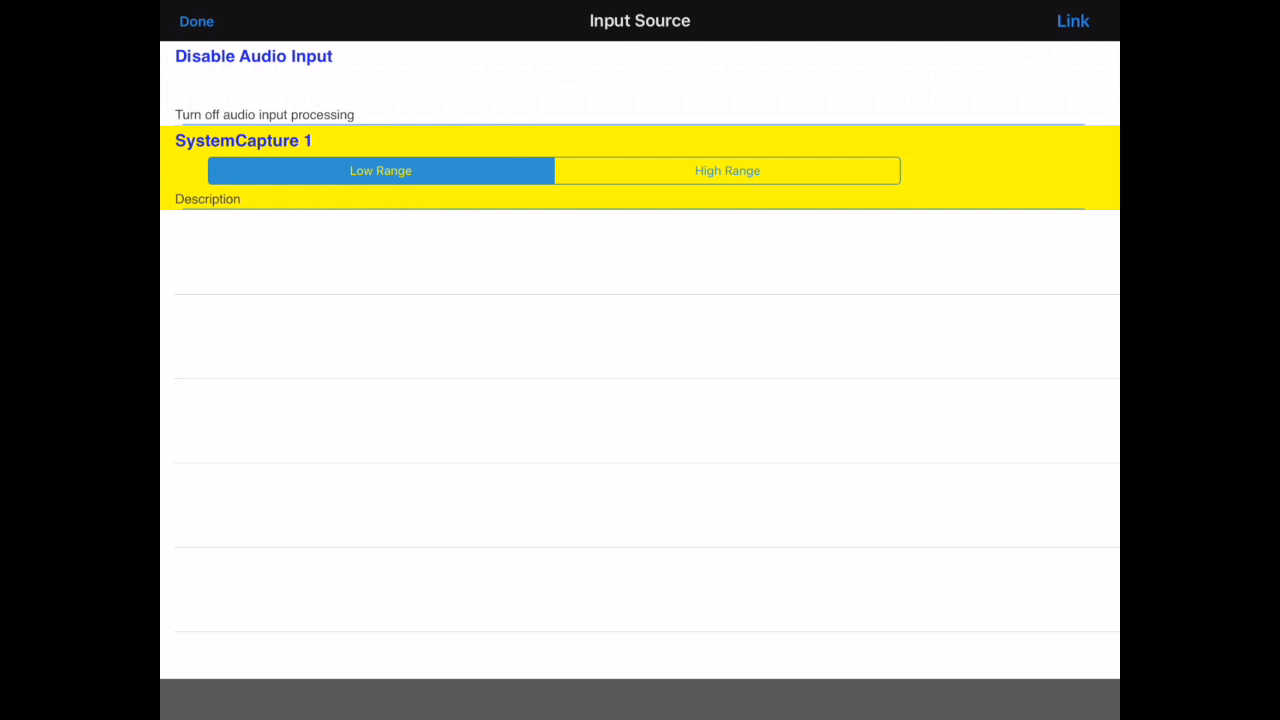
- Return to setup and check the Ref Source loop-generator setting
{"action": "left_click", "coordinate": [196, 21]}
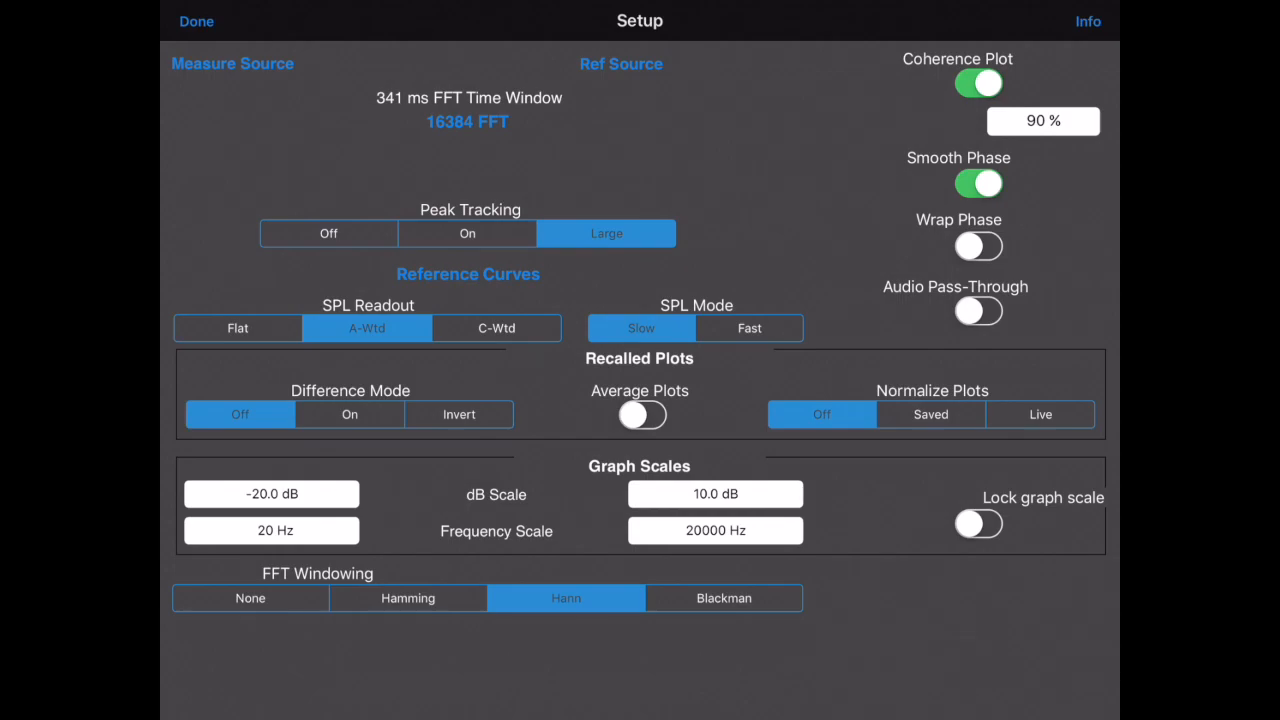
{"action": "left_click", "coordinate": [621, 64]}
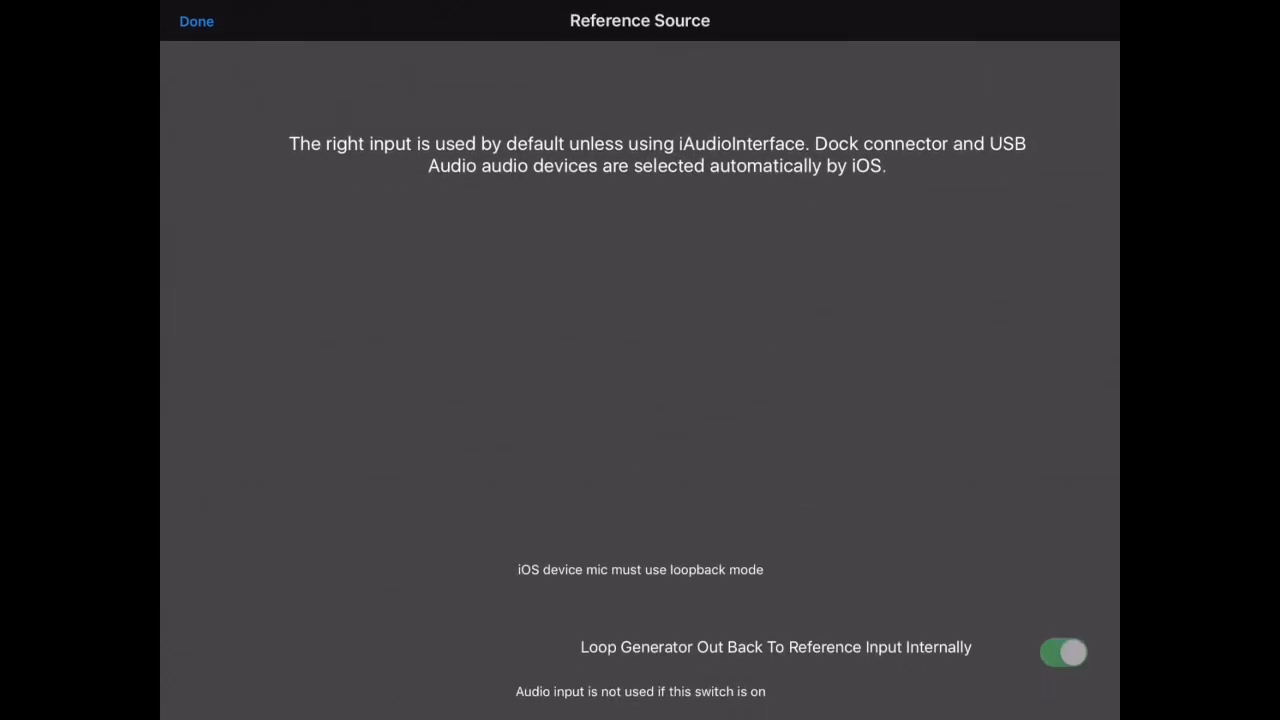
{"action": "left_click", "coordinate": [196, 21]}
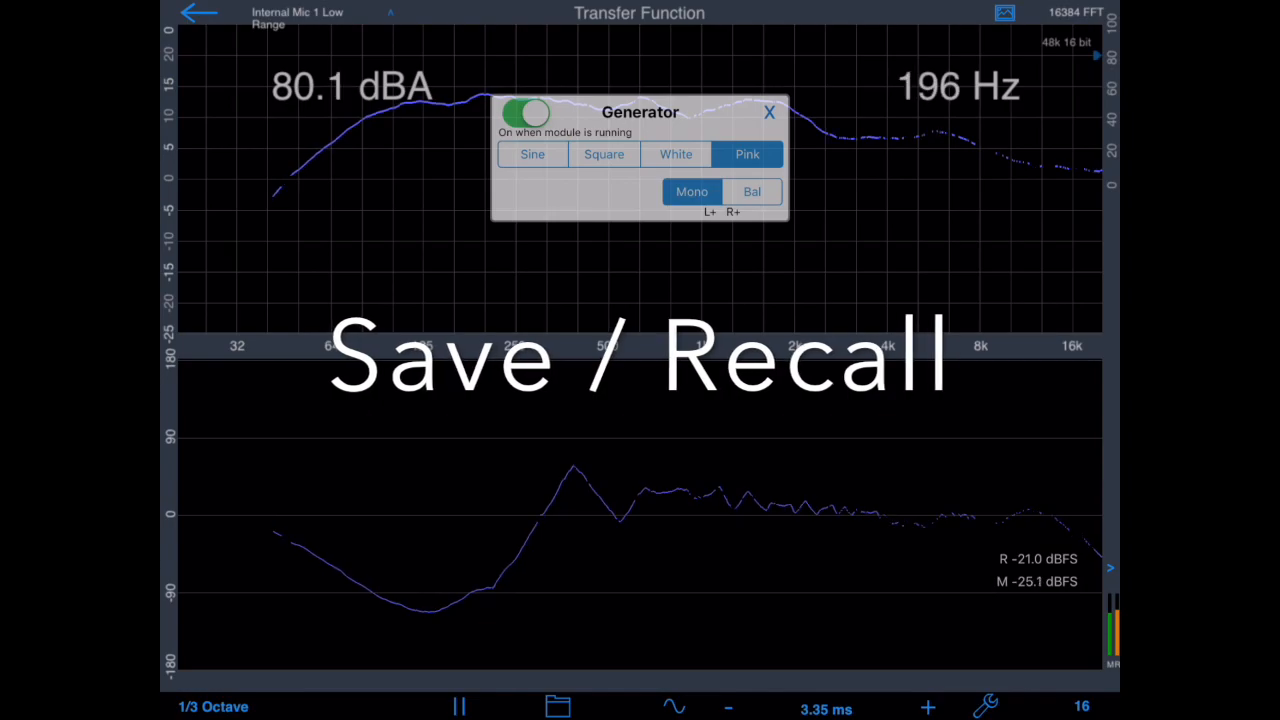
- Close the generator panel and save the measurement as 'Room b'
{"action": "left_click", "coordinate": [769, 112]}
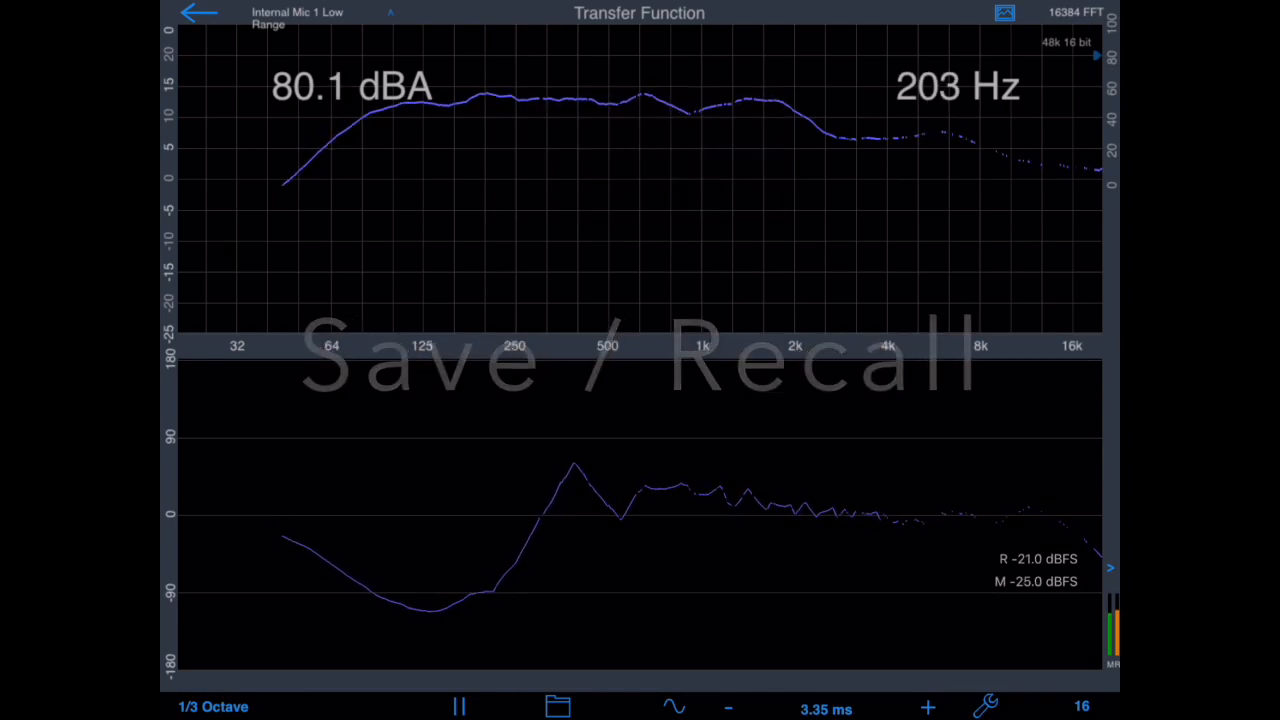
{"action": "left_click", "coordinate": [557, 706]}
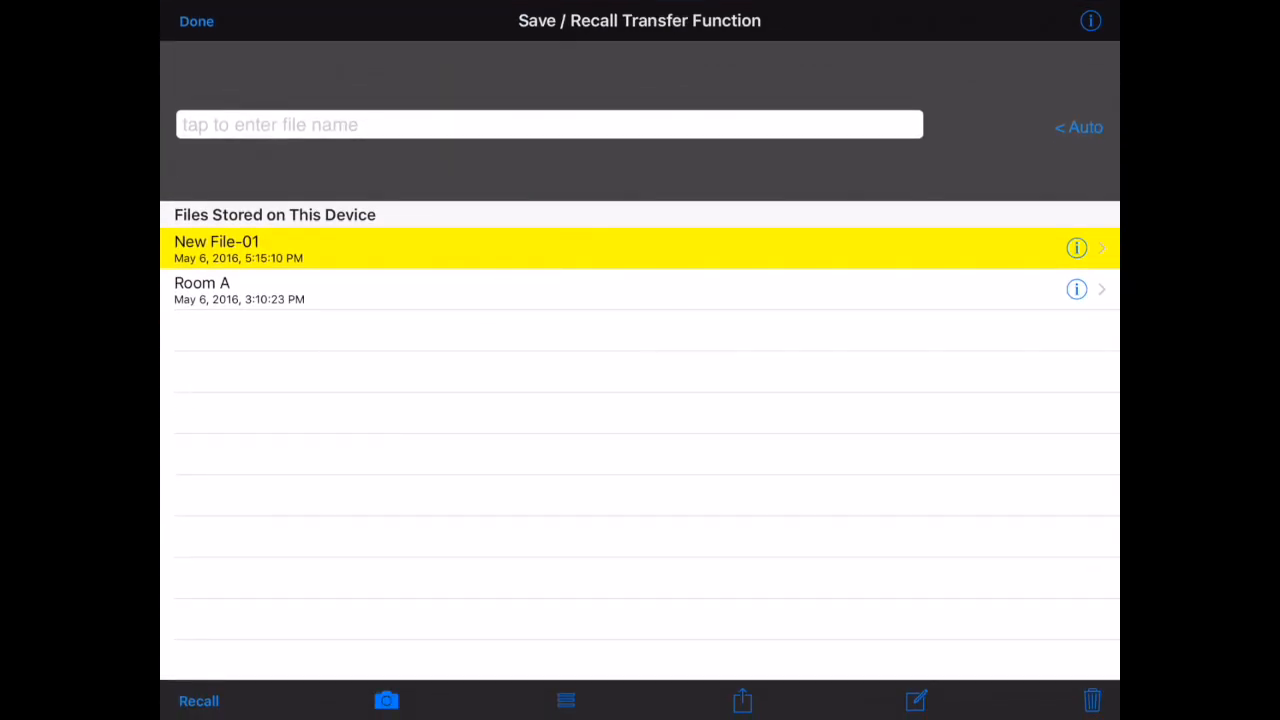
{"action": "left_click", "coordinate": [549, 124]}
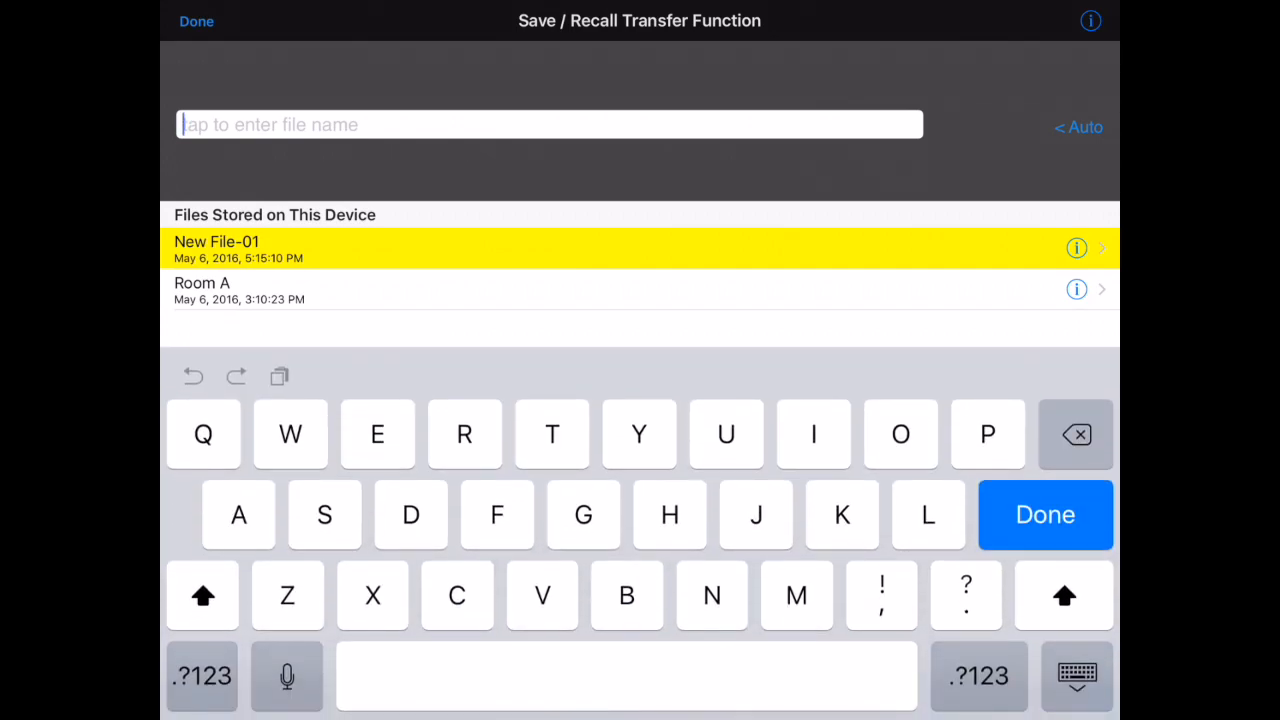
{"action": "type", "text": "Room b"}
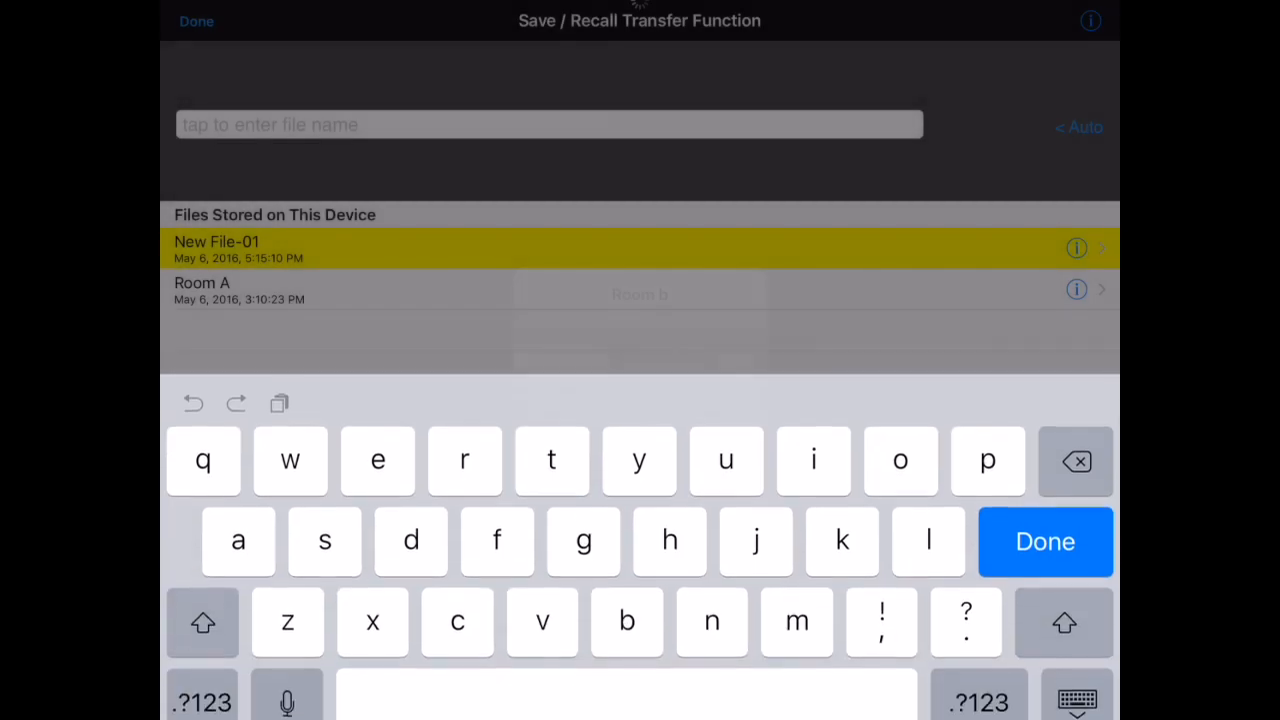
{"action": "left_click", "coordinate": [196, 21]}
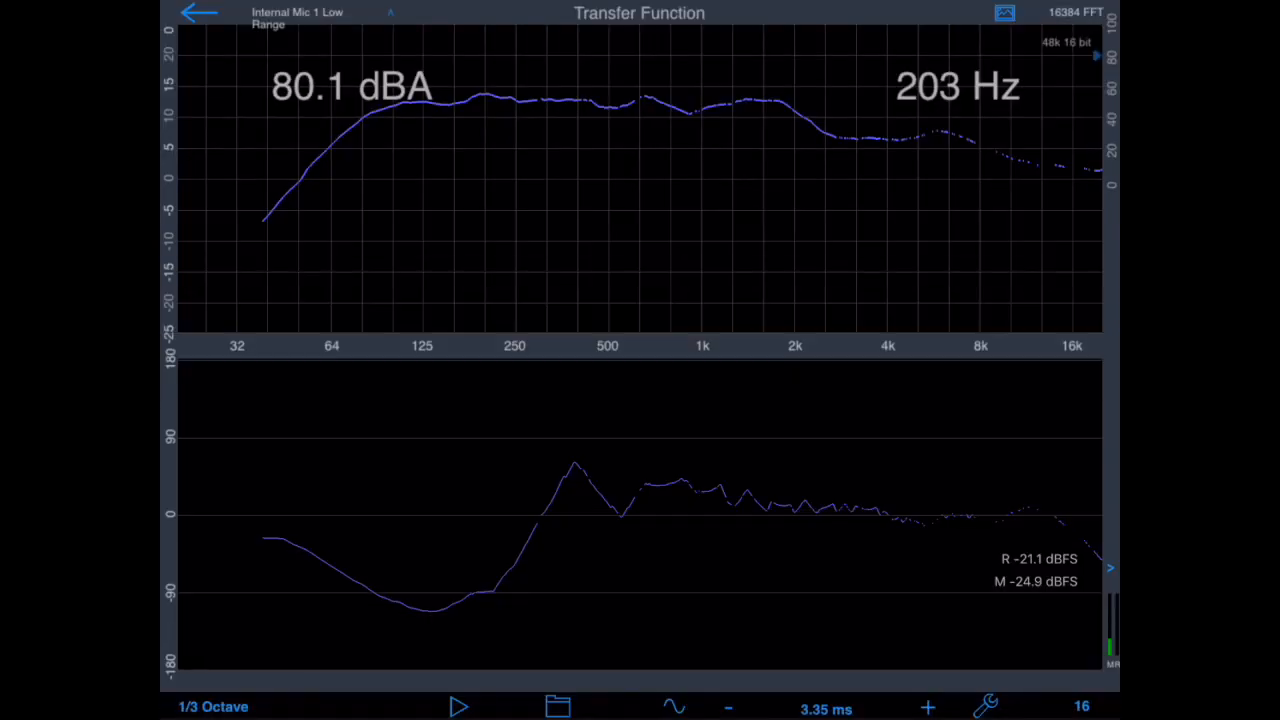
- Resume the live measurement and briefly visit the measurement setup
{"action": "left_click", "coordinate": [458, 707]}
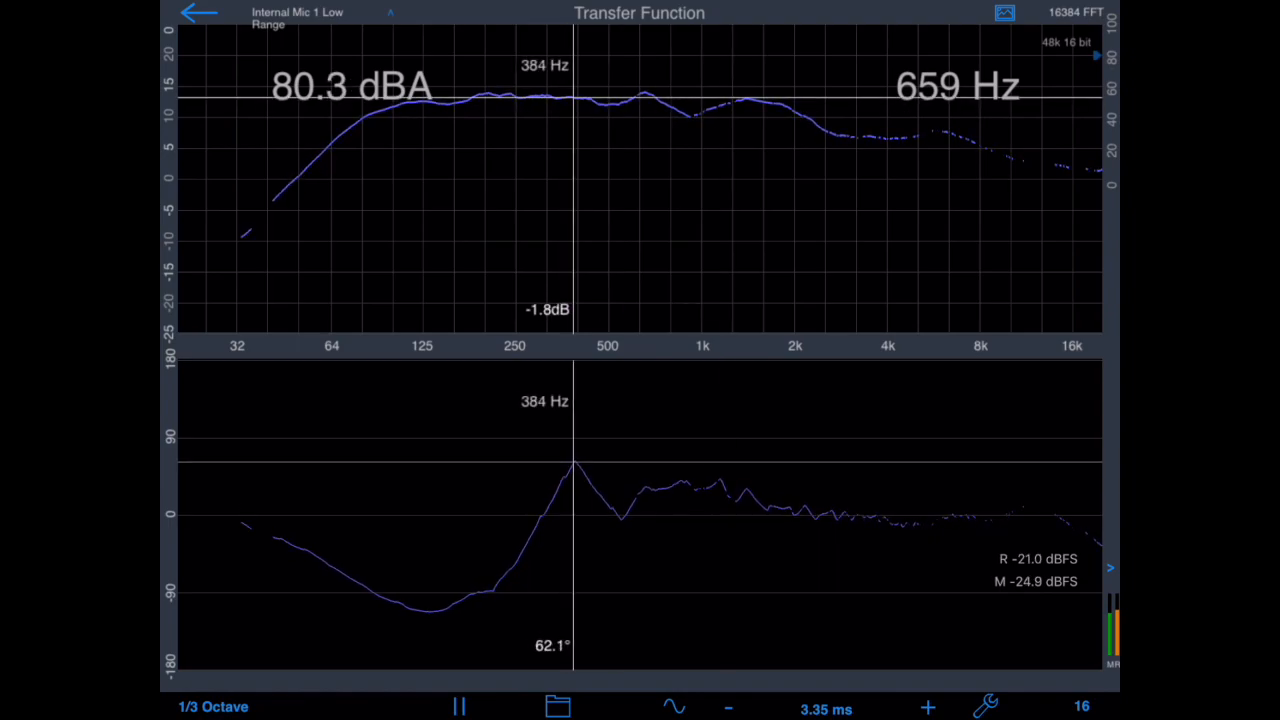
{"action": "left_click", "coordinate": [558, 707]}
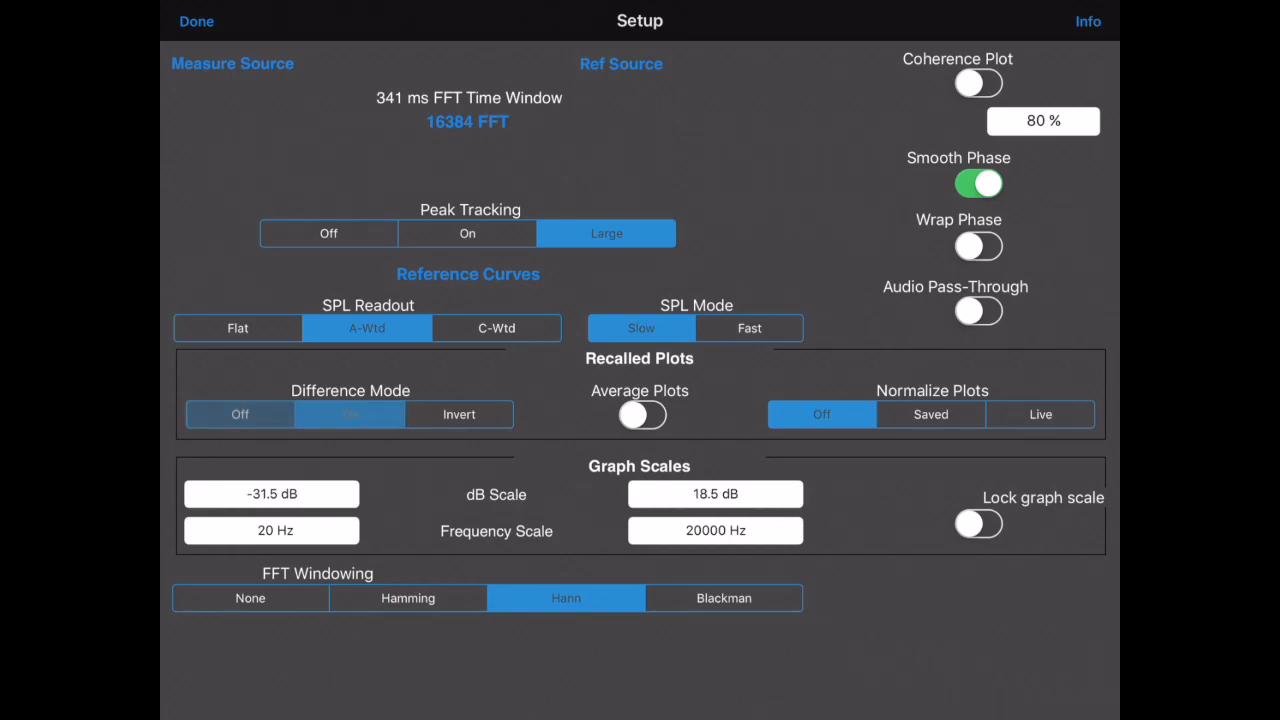
{"action": "left_click", "coordinate": [196, 21]}
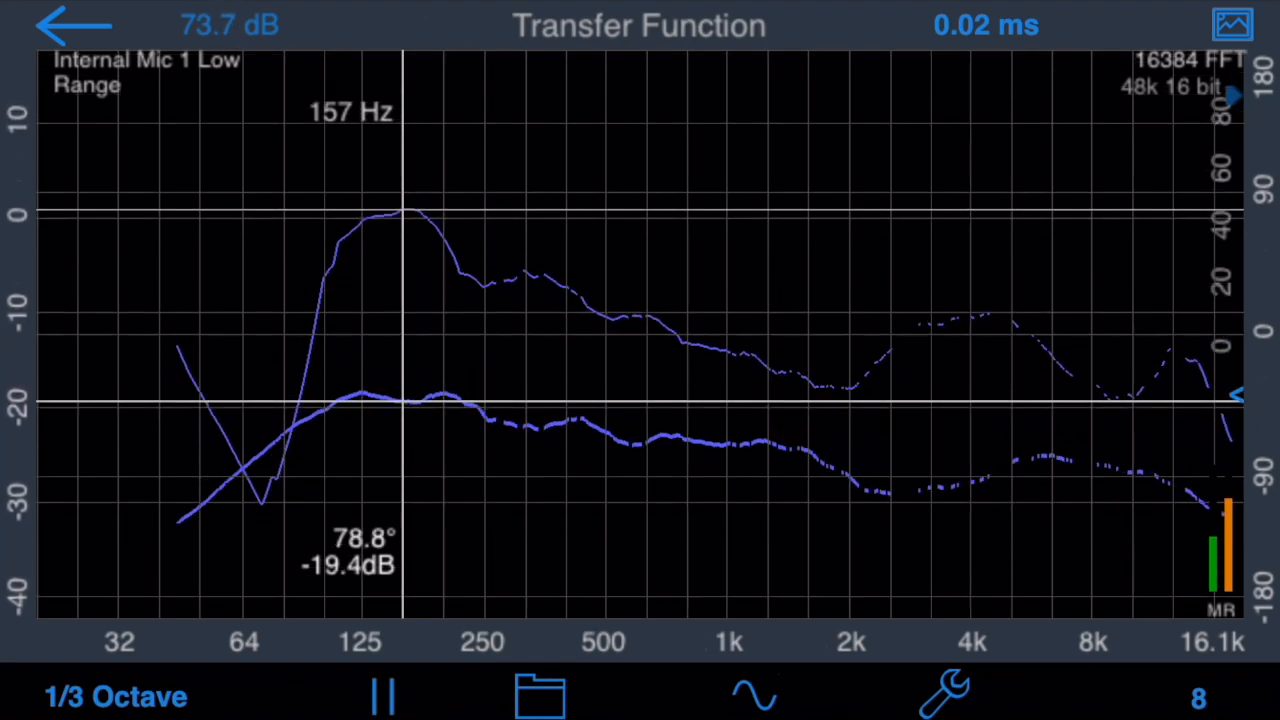
- Move the readout cursor toward 1.3 kHz, then re-run Find Delay with the generator on
{"action": "left_click_drag", "start_coordinate": [400, 390], "coordinate": [815, 390]}
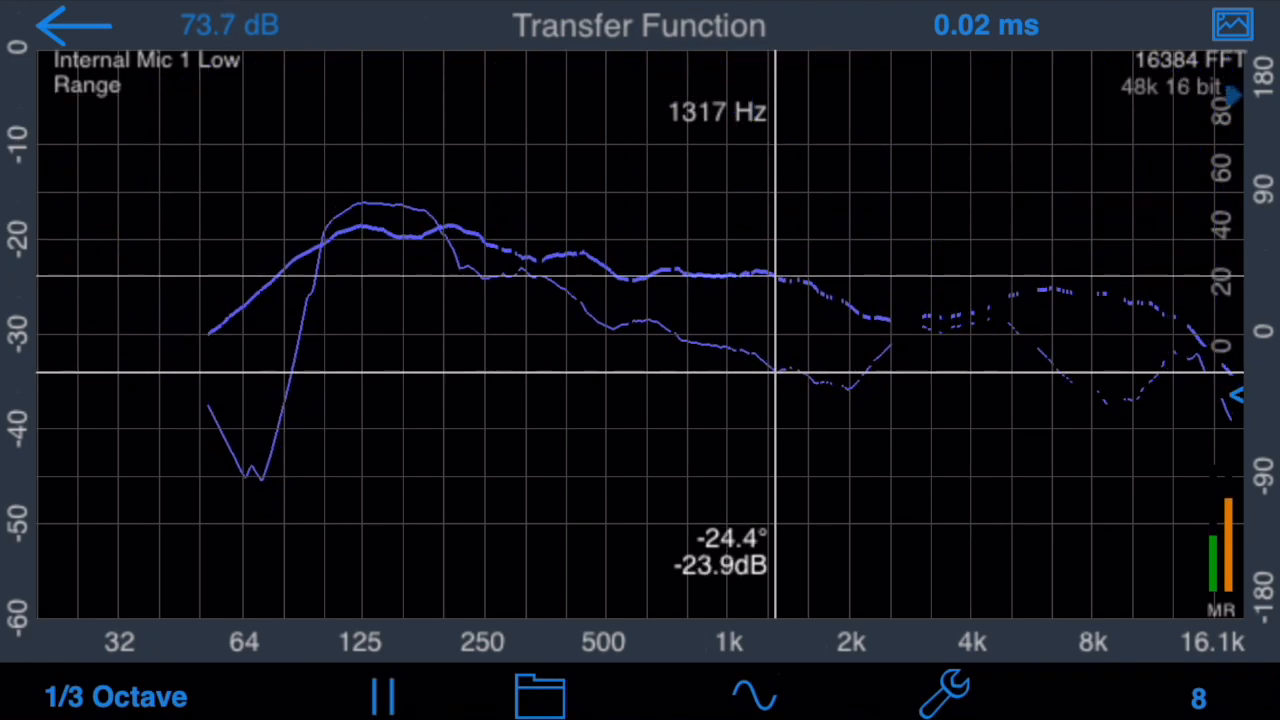
{"action": "left_click", "coordinate": [383, 695]}
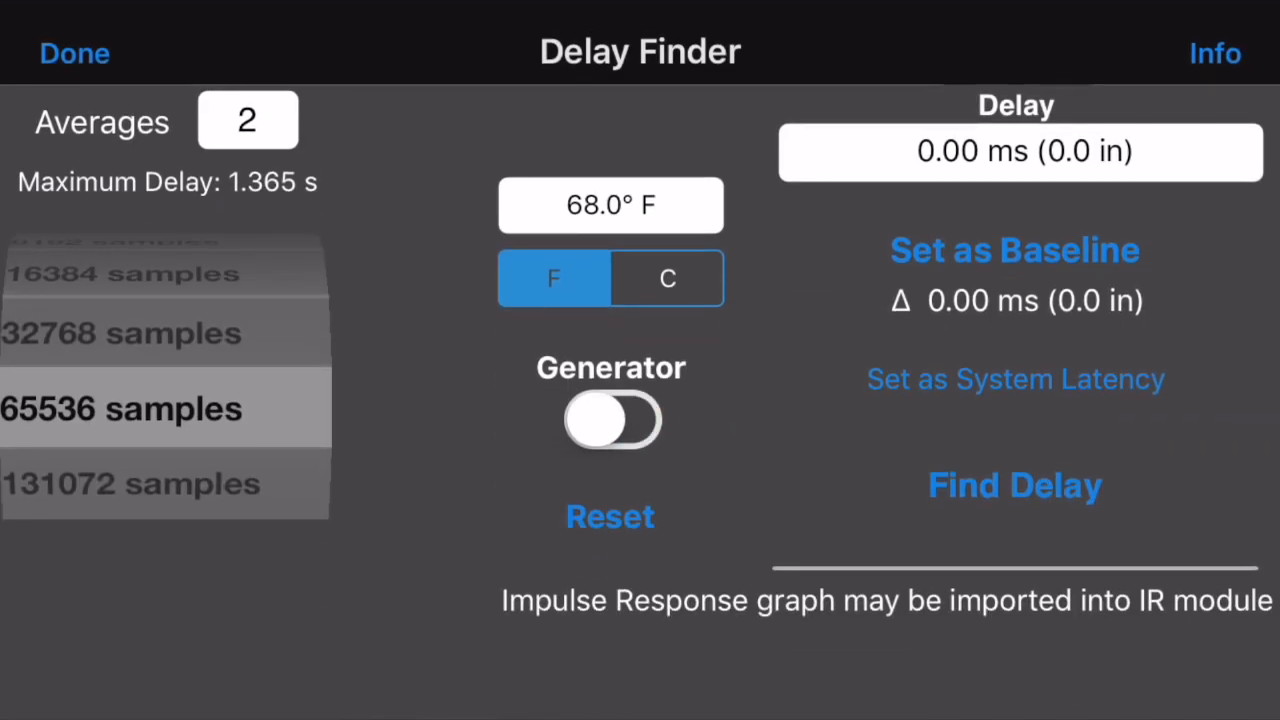
{"action": "left_click", "coordinate": [611, 419]}
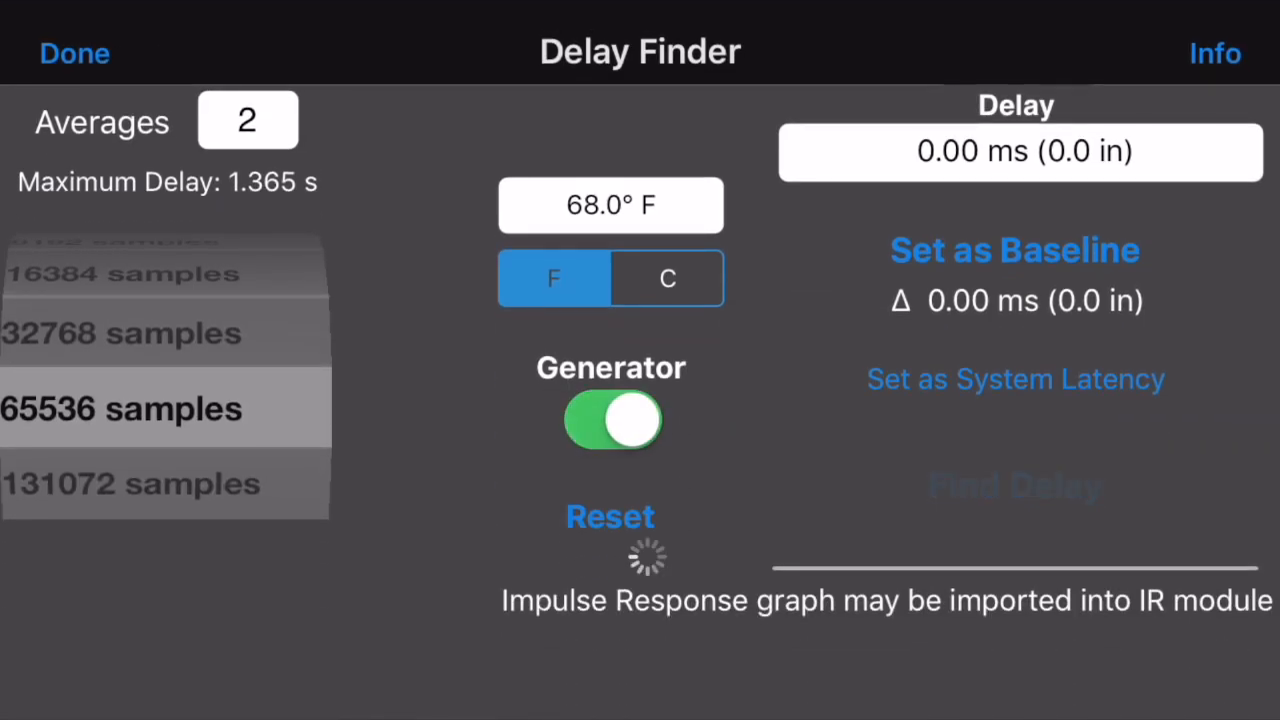
{"action": "left_click", "coordinate": [74, 53]}
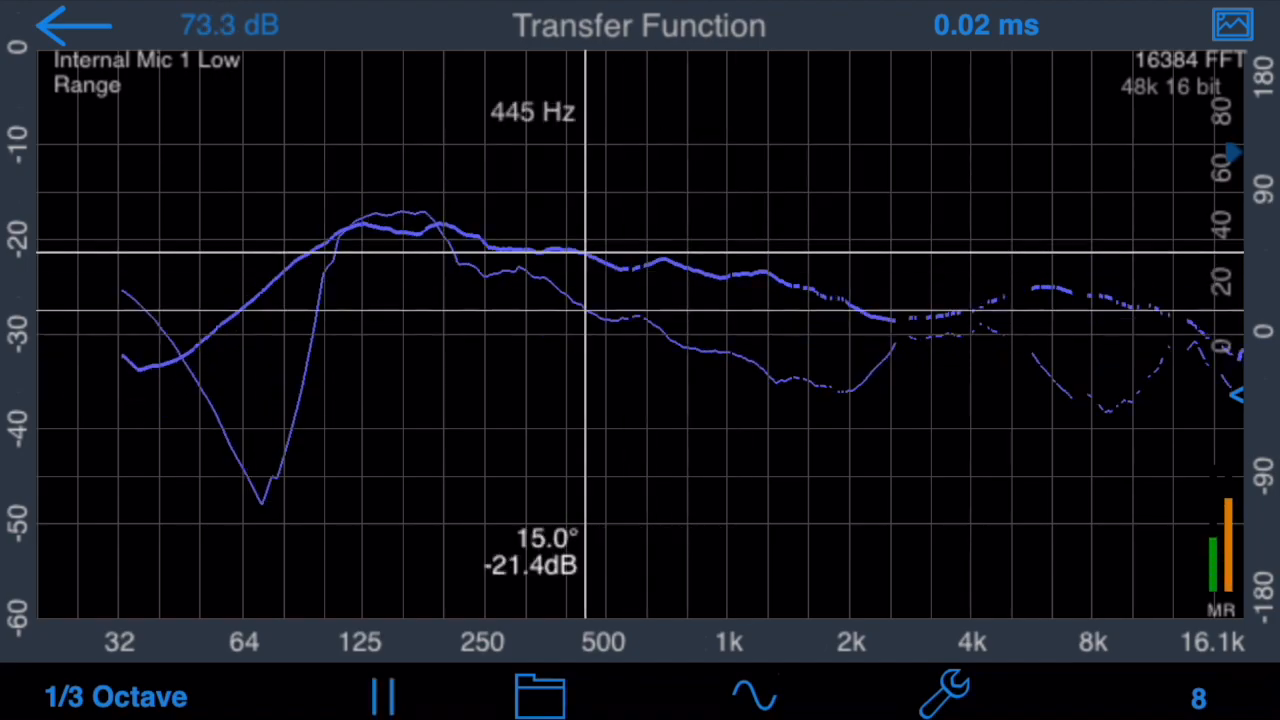